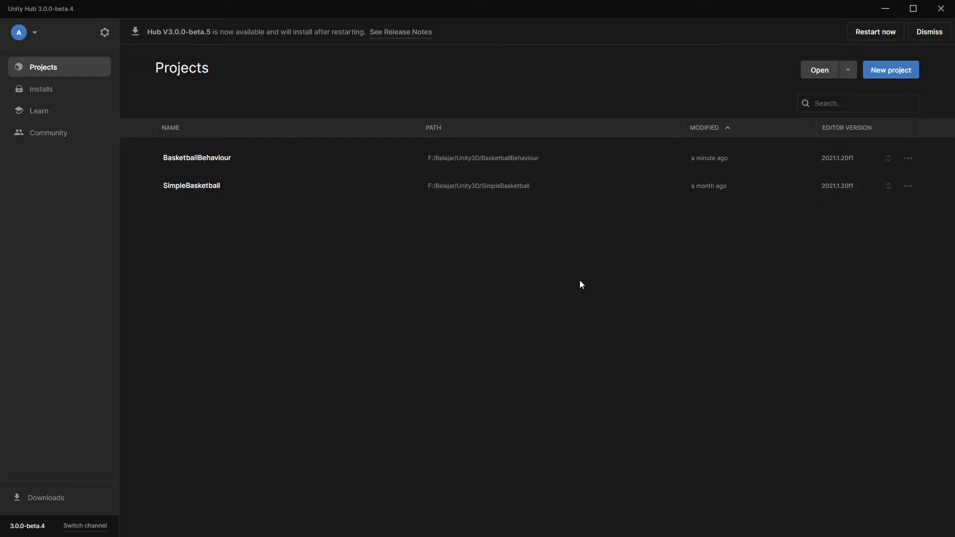
pyautogui.moveTo(571, 213)
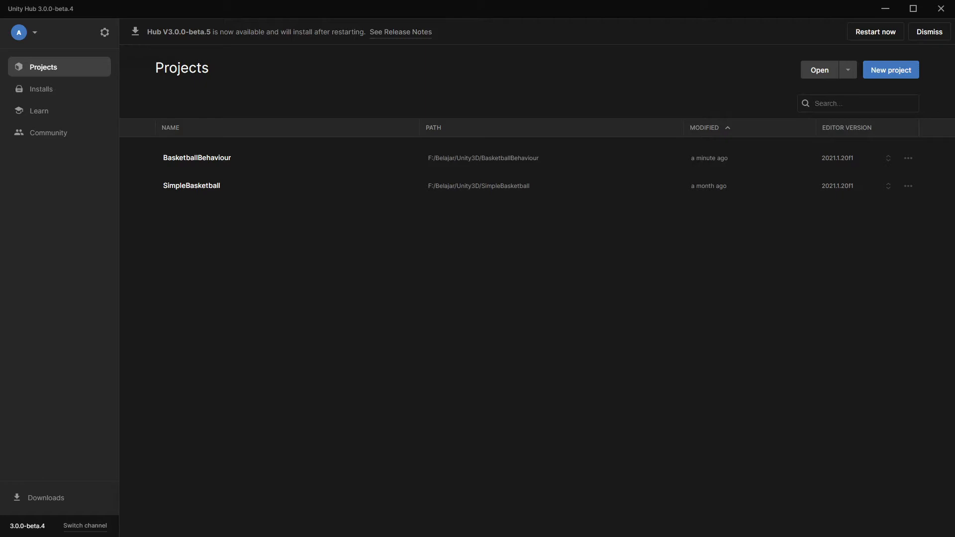
pyautogui.moveTo(157, 149)
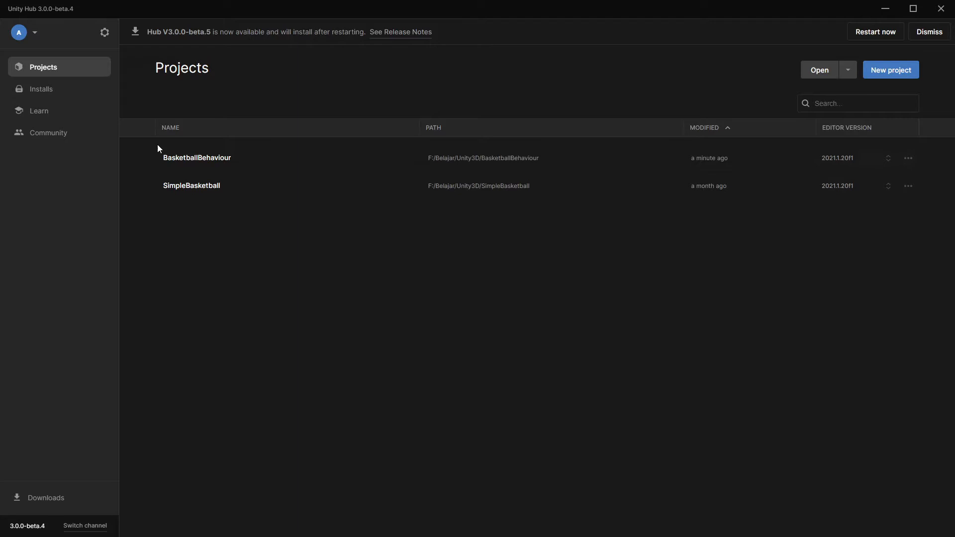
pyautogui.moveTo(257, 171)
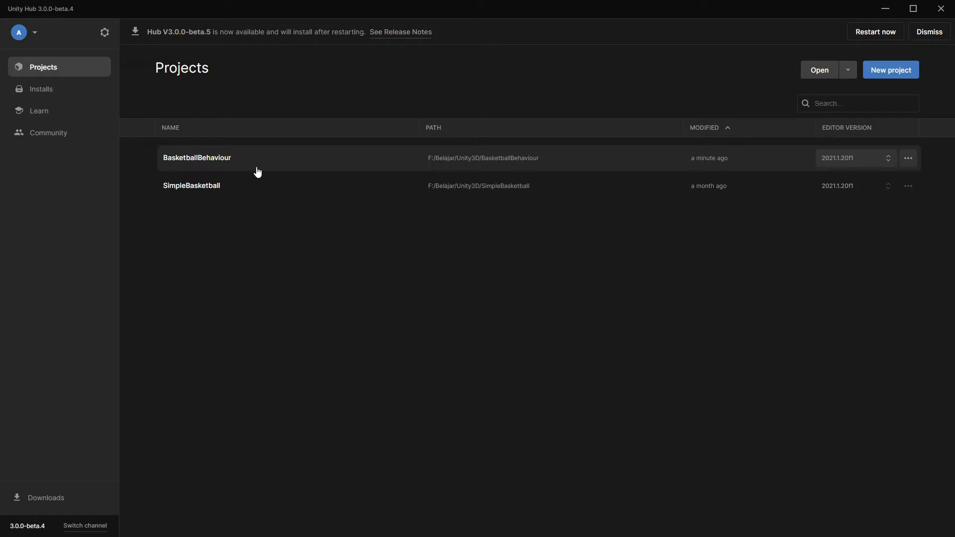
pyautogui.moveTo(717, 268)
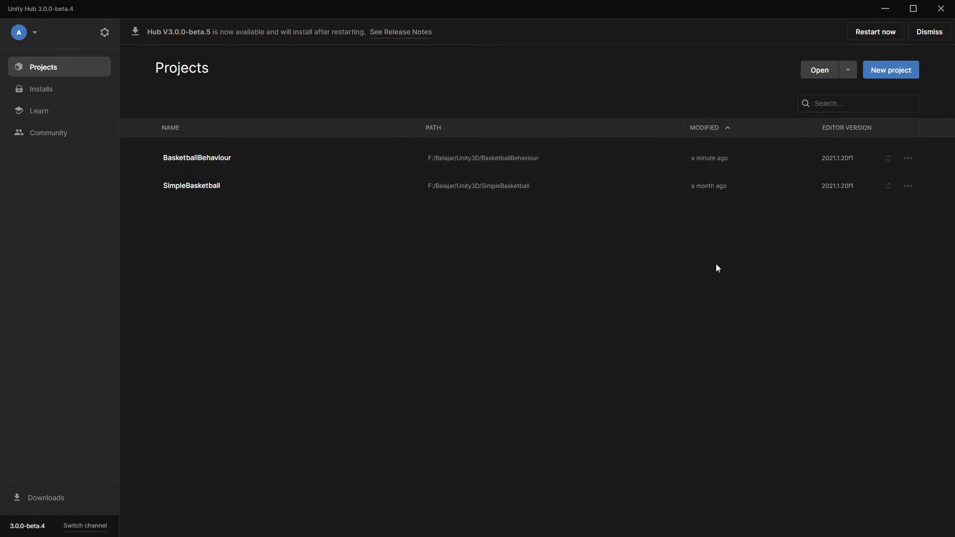
pyautogui.moveTo(840, 186)
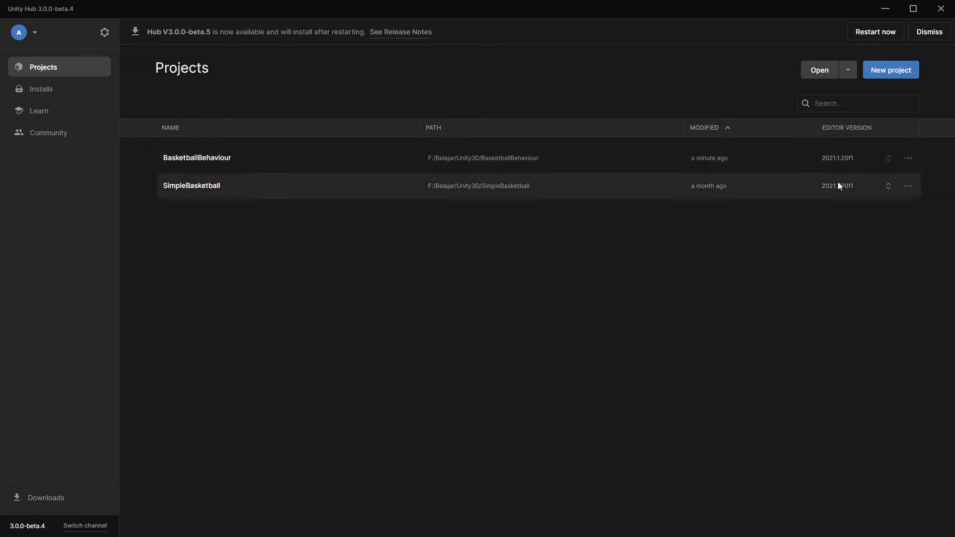
pyautogui.moveTo(469, 276)
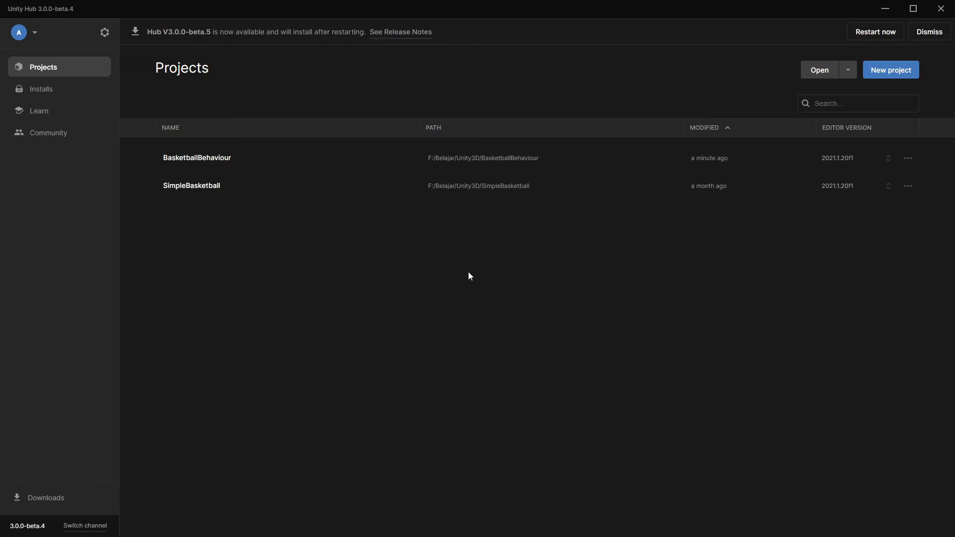
pyautogui.moveTo(889, 70)
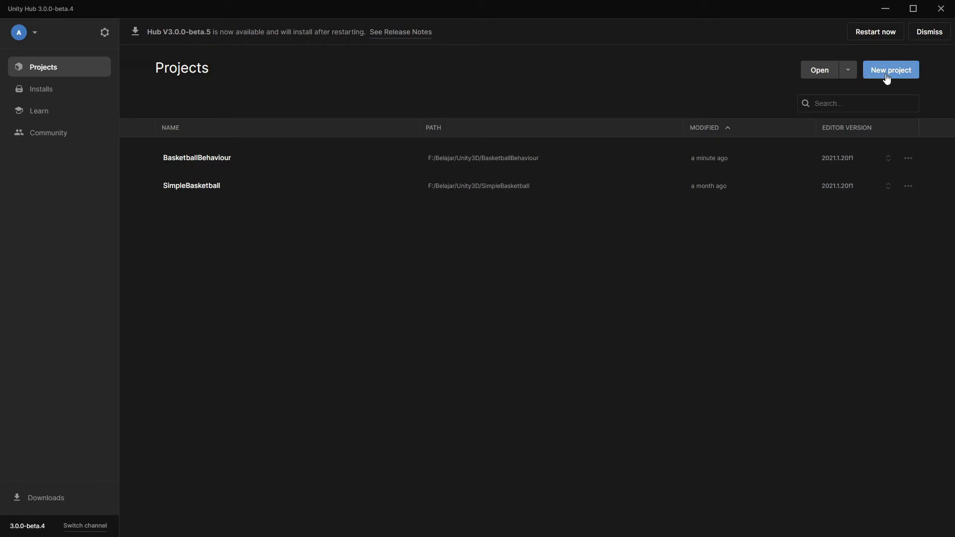
# Create a new 2D project named SimpleBasketballShoot from Unity Hub.
pyautogui.click(889, 69)
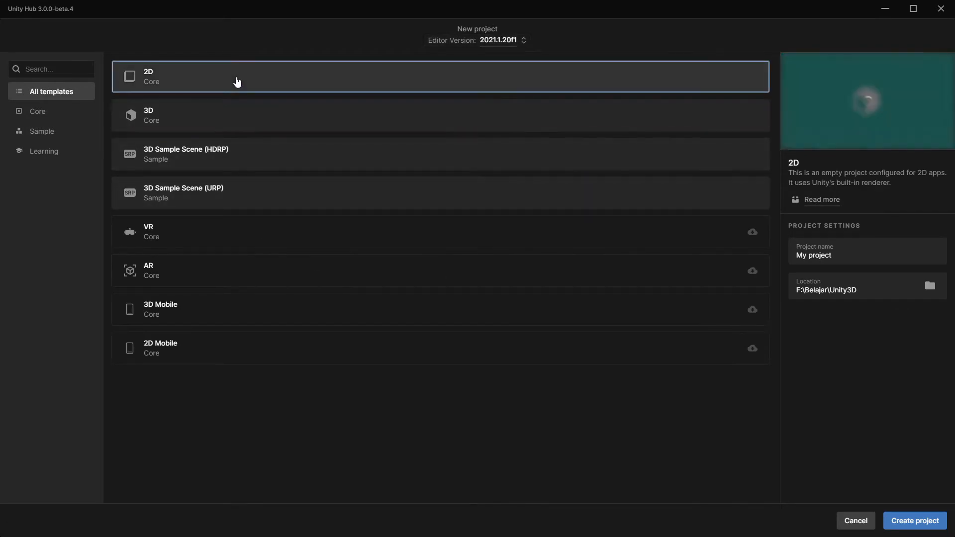
pyautogui.click(853, 255)
pyautogui.write('S')
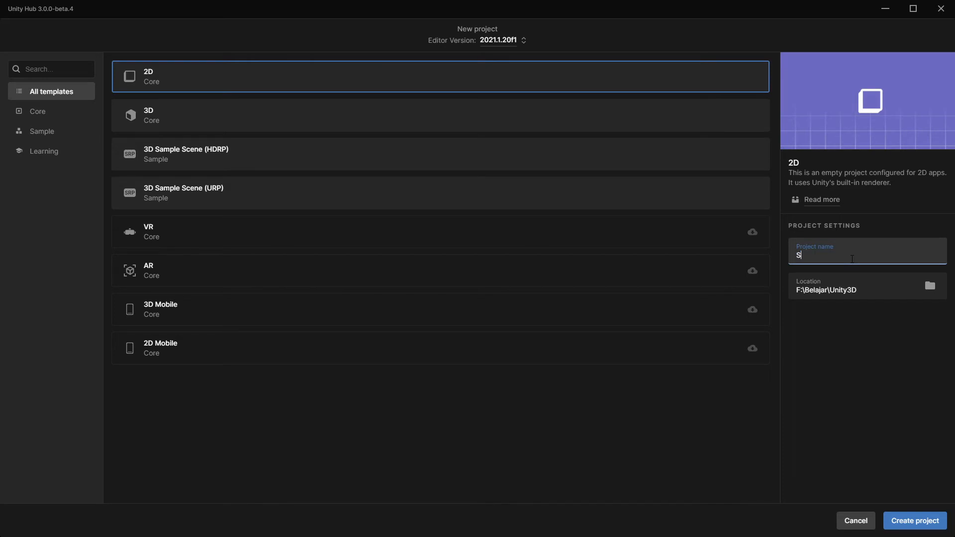
pyautogui.write('impleBasket')
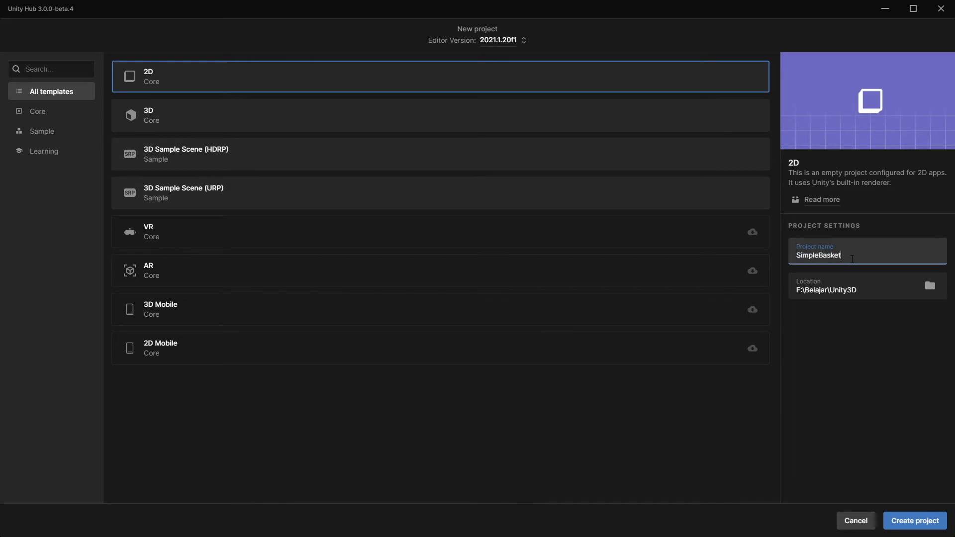
pyautogui.write('ballShoot')
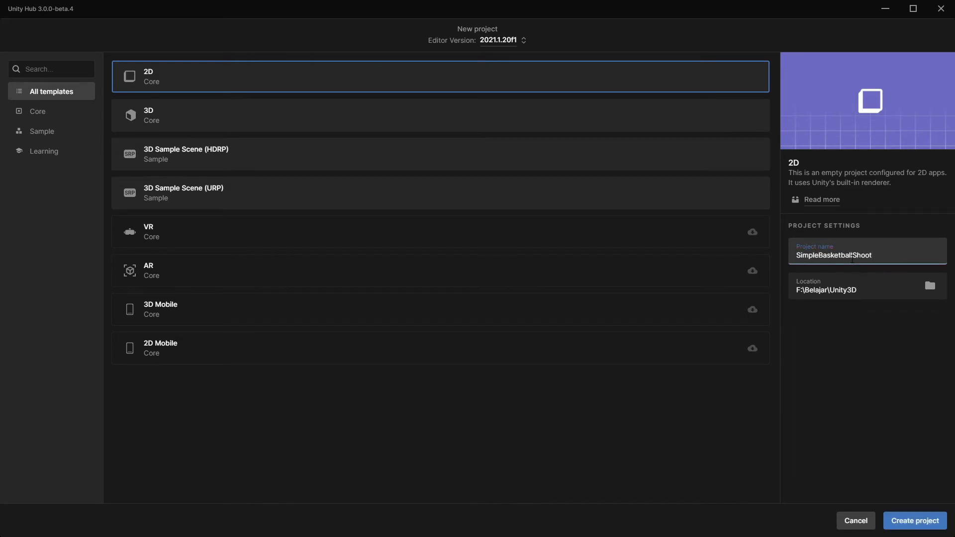
pyautogui.click(913, 520)
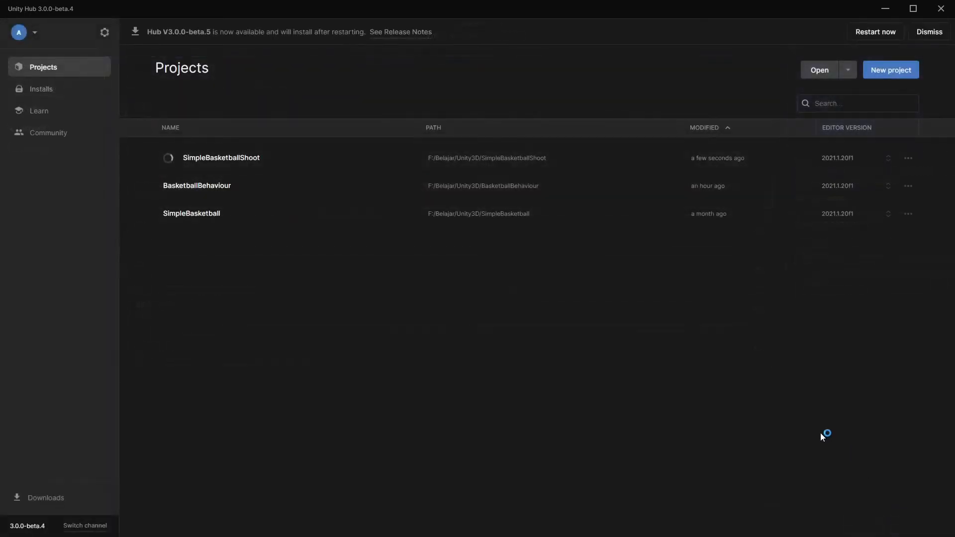
# Open the SimpleBasketballShoot project in the editor with its empty SampleScene.
pyautogui.doubleClick(221, 158)
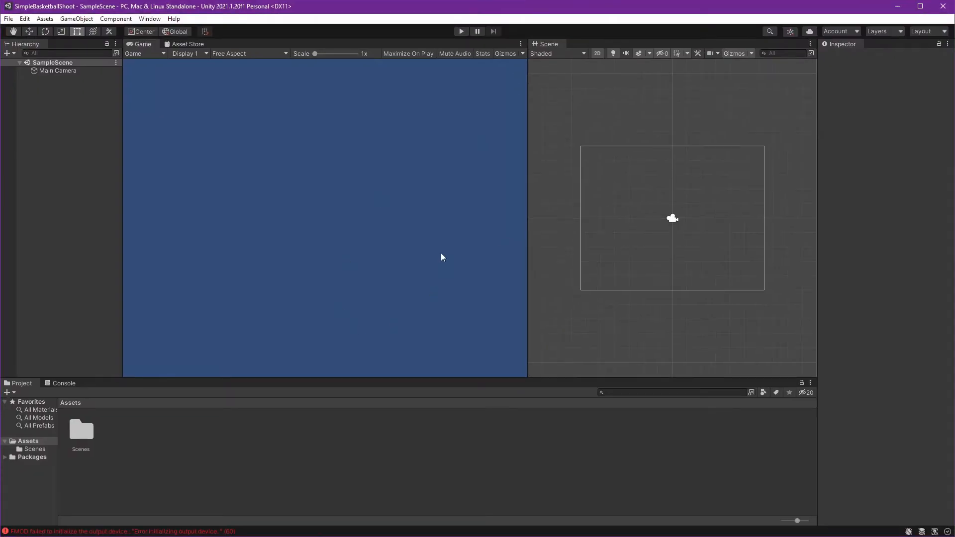
pyautogui.moveTo(232, 231)
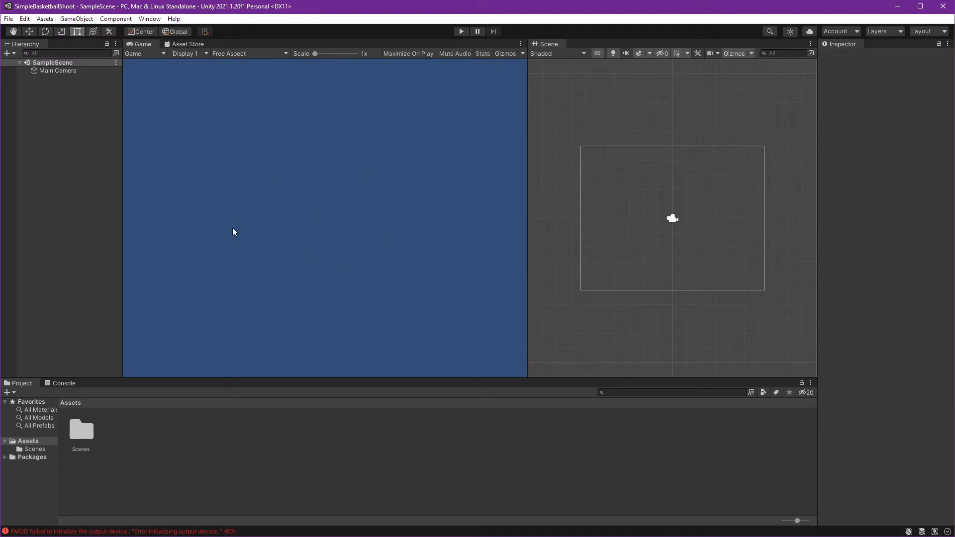
pyautogui.moveTo(150, 446)
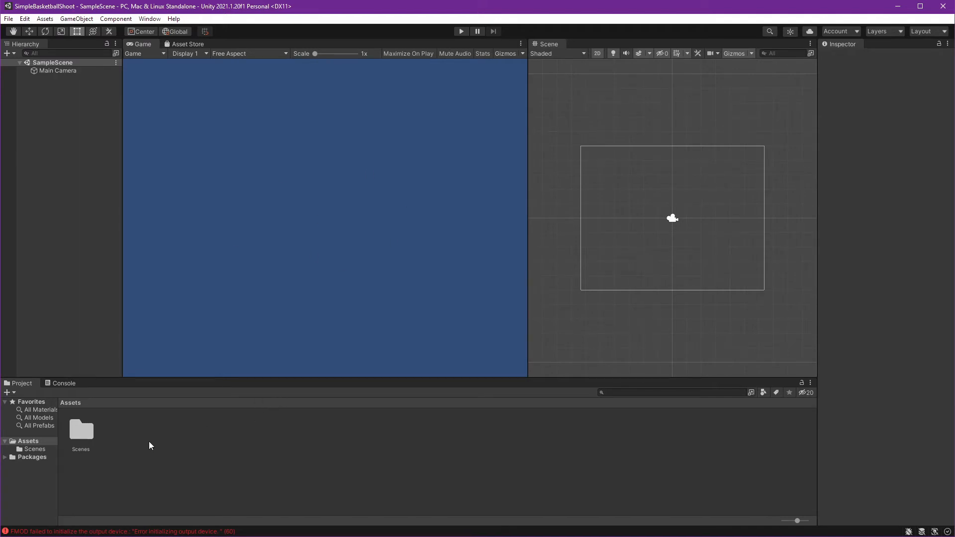
pyautogui.moveTo(91, 433)
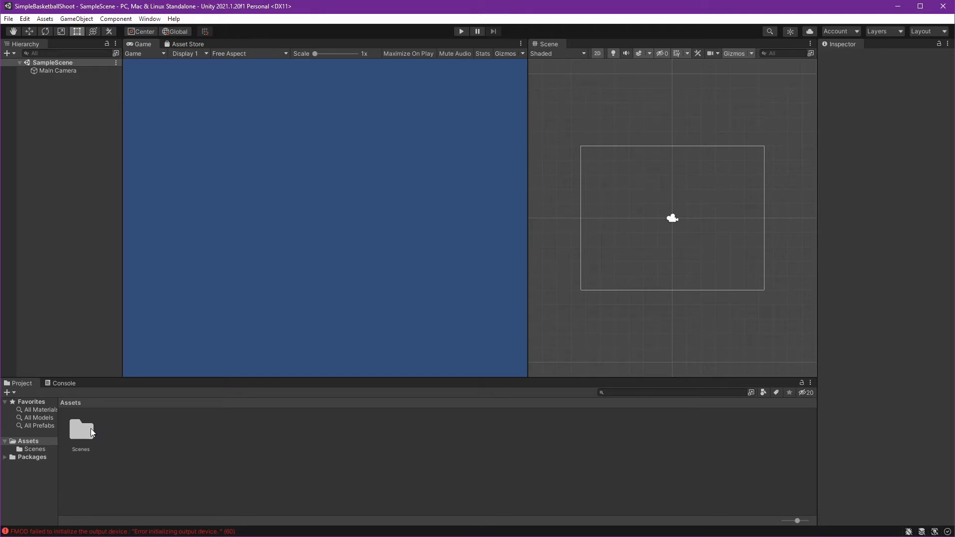
# Rename SampleScene in Assets/Scenes to GameplayScene and reload it from disk.
pyautogui.doubleClick(80, 430)
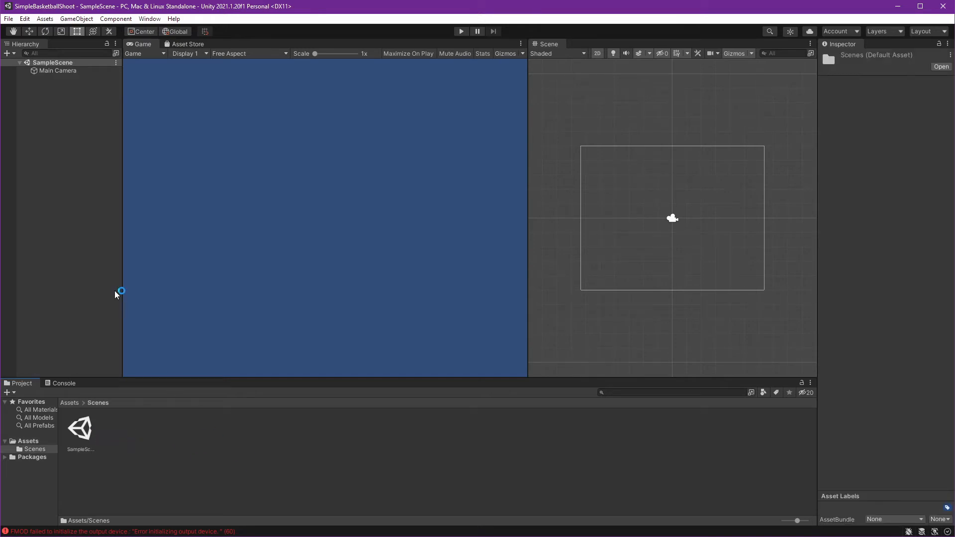
pyautogui.click(80, 426)
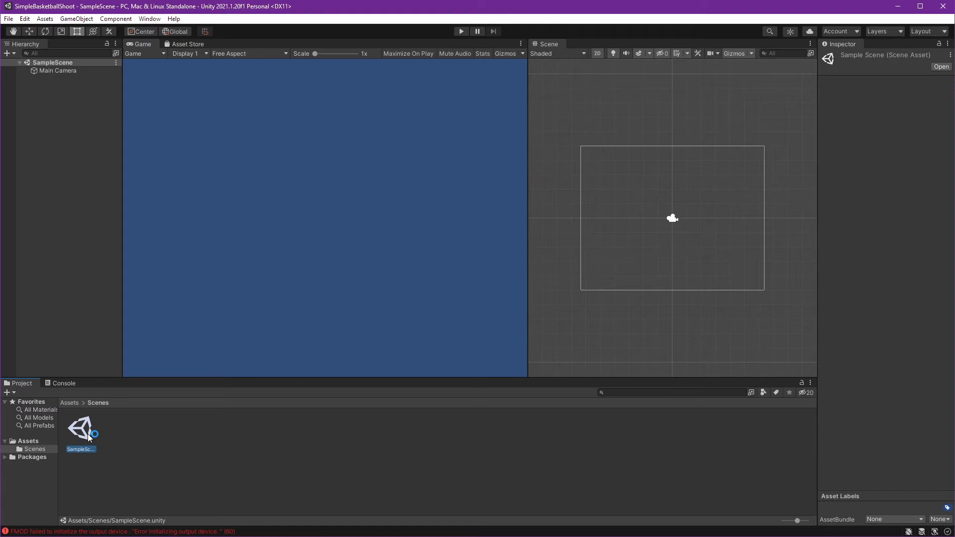
pyautogui.rightClick(81, 426)
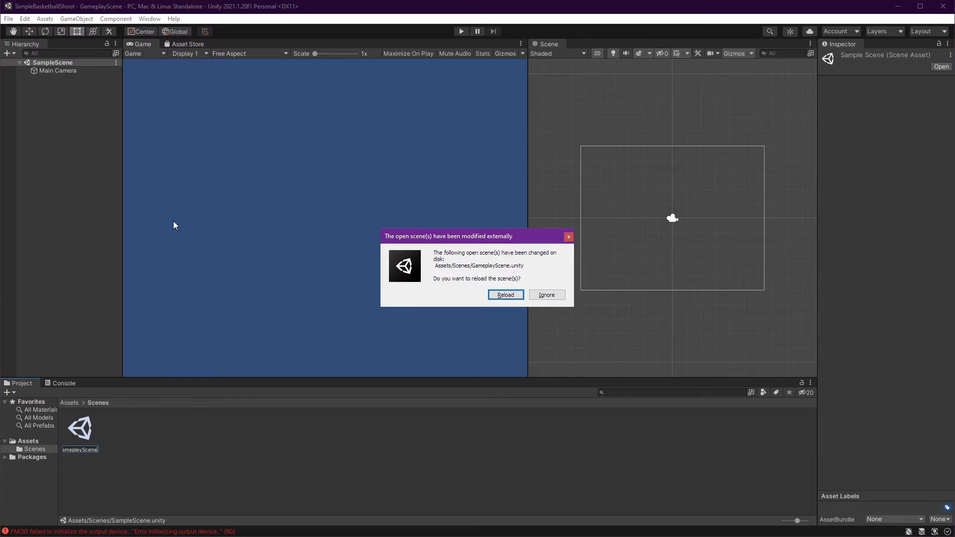
pyautogui.click(506, 294)
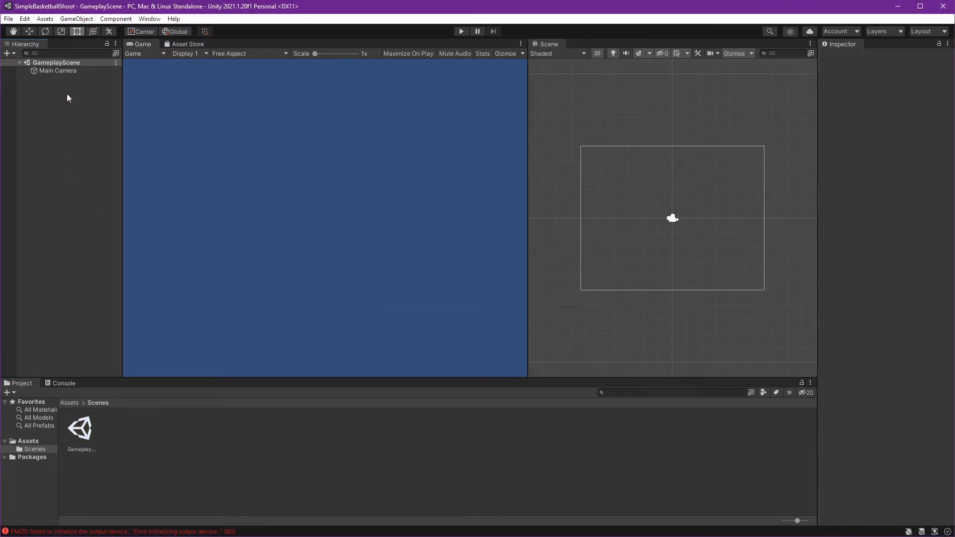
pyautogui.moveTo(109, 128)
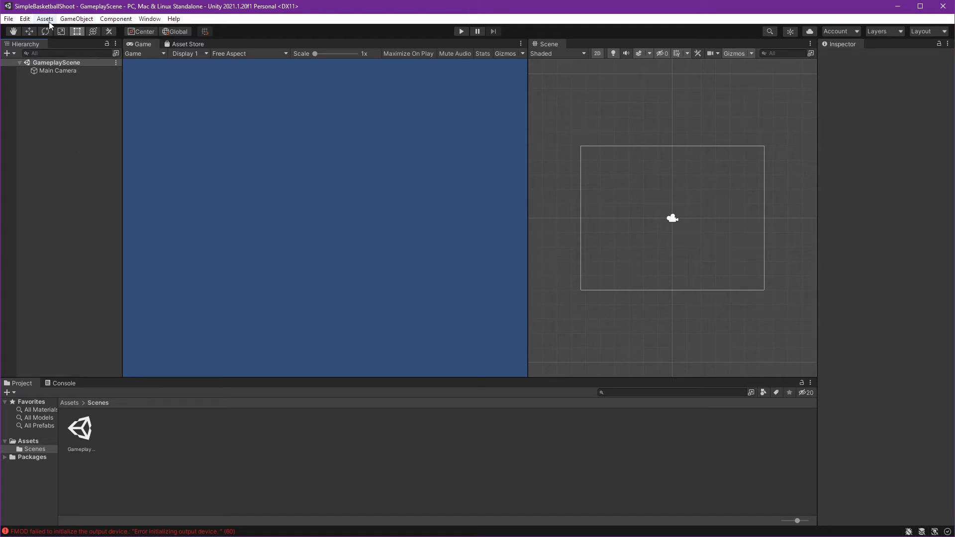
# Import all files of Ball.unitypackage as a custom package into the project assets.
pyautogui.click(44, 18)
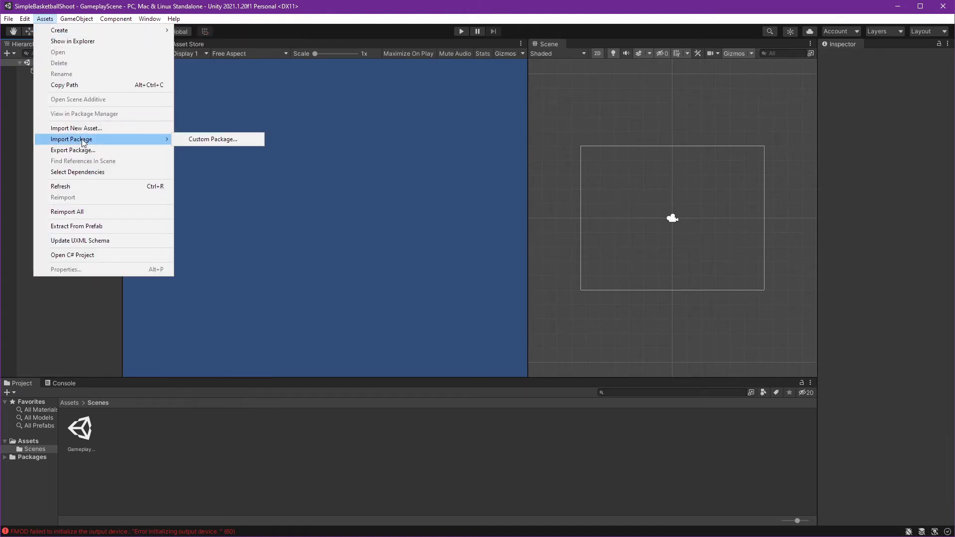
pyautogui.moveTo(213, 139)
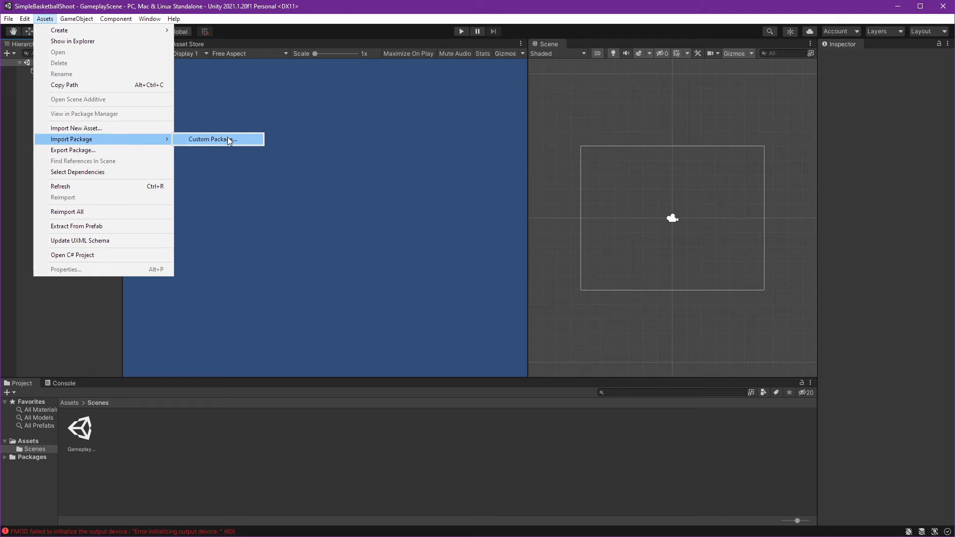
pyautogui.click(212, 139)
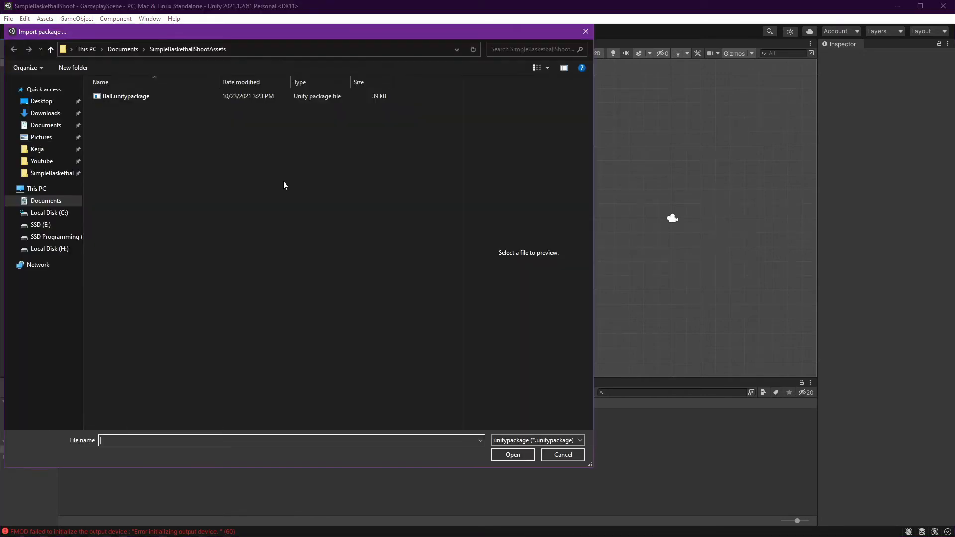
pyautogui.moveTo(307, 156)
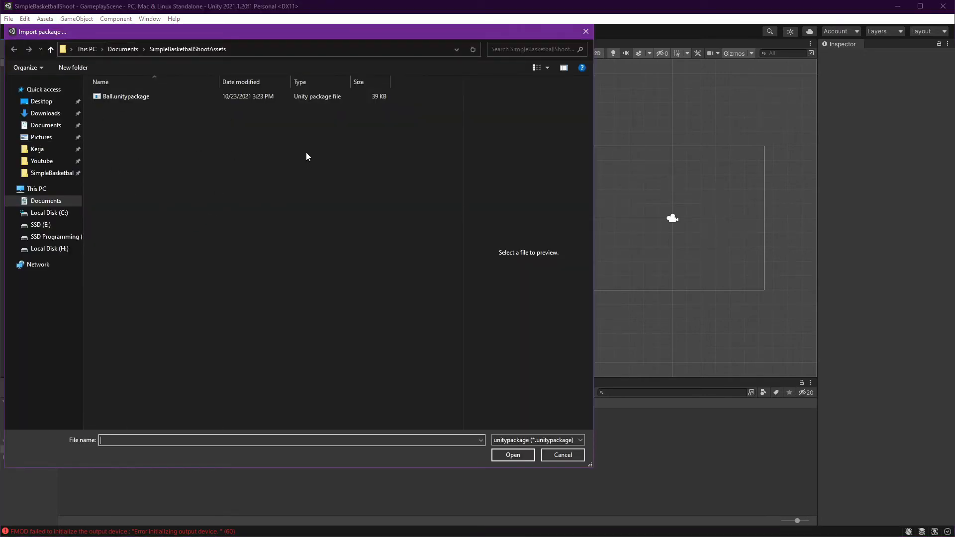
pyautogui.moveTo(273, 166)
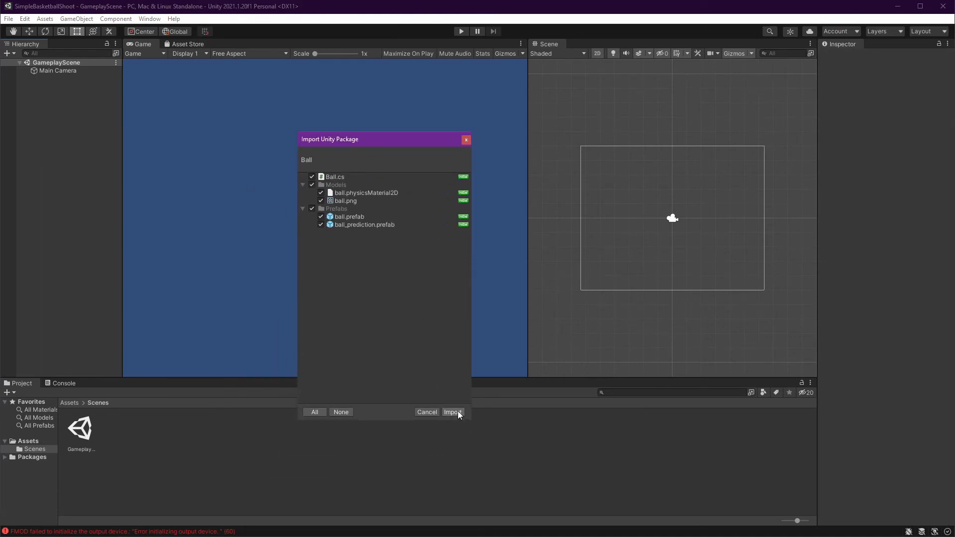
pyautogui.click(452, 412)
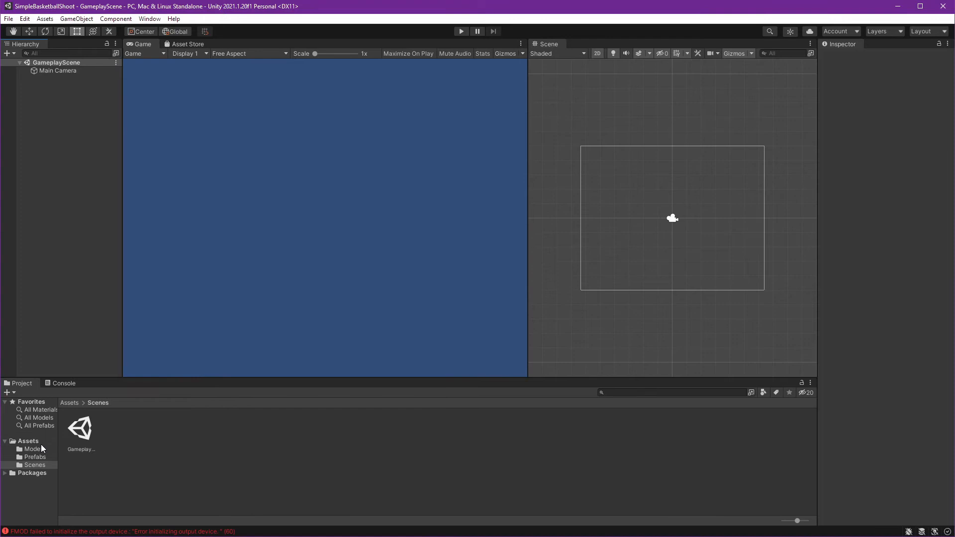
# Add the ball prefab from Assets/Prefabs into GameplayScene.
pyautogui.click(28, 441)
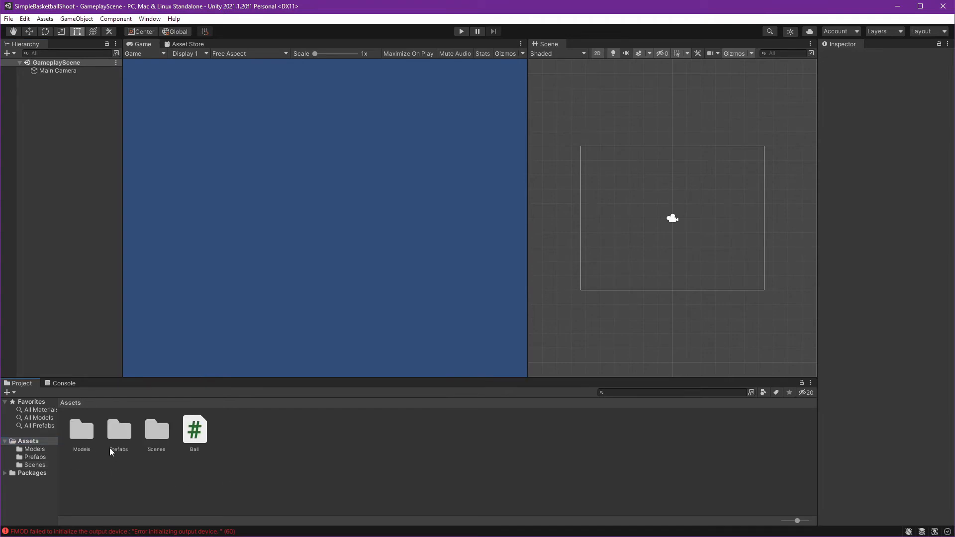
pyautogui.click(35, 457)
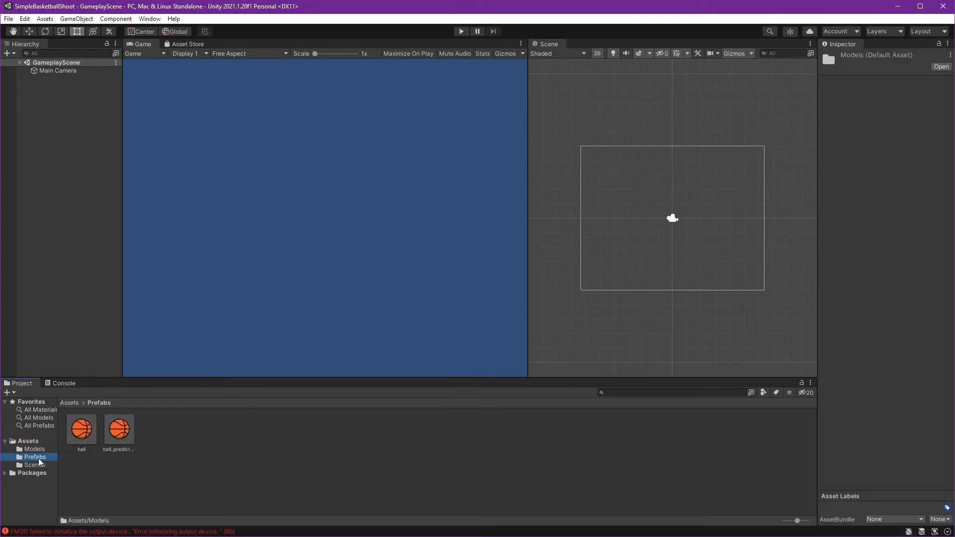
pyautogui.click(80, 428)
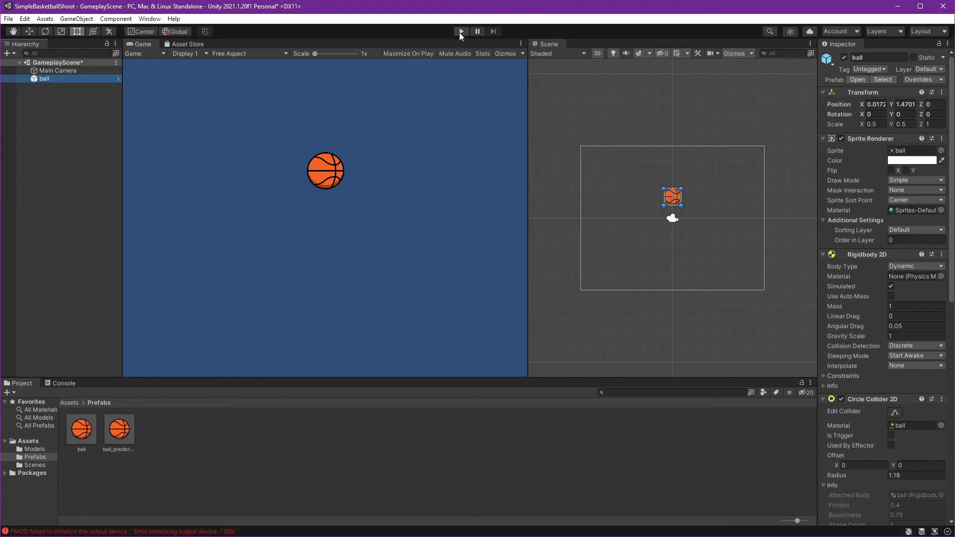
# Enter Play mode to test the basketball in GameplayScene.
pyautogui.click(460, 31)
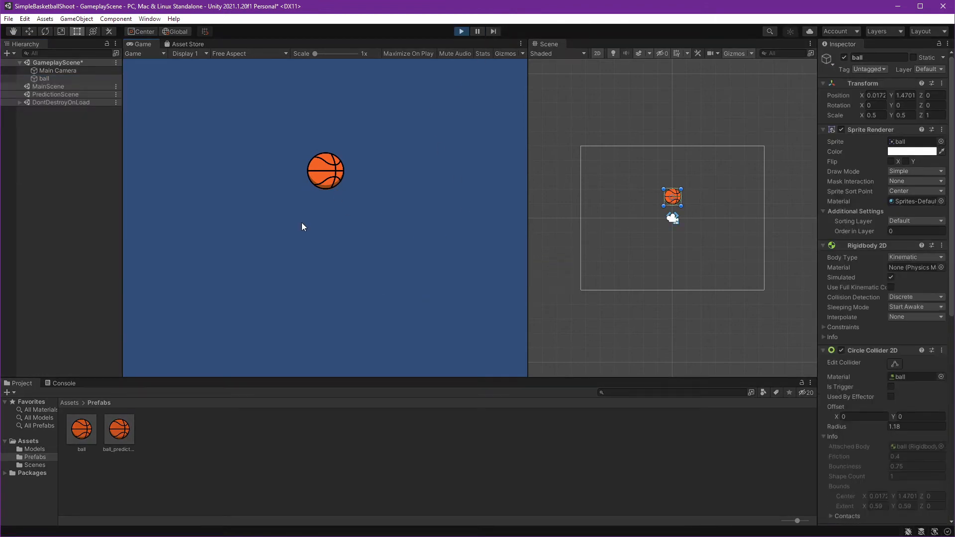
pyautogui.moveTo(322, 229)
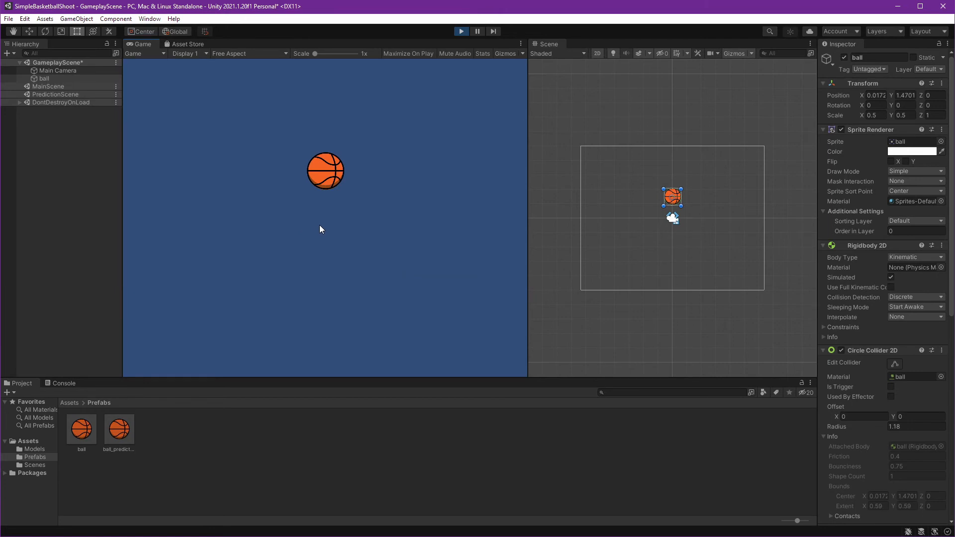
pyautogui.moveTo(317, 167)
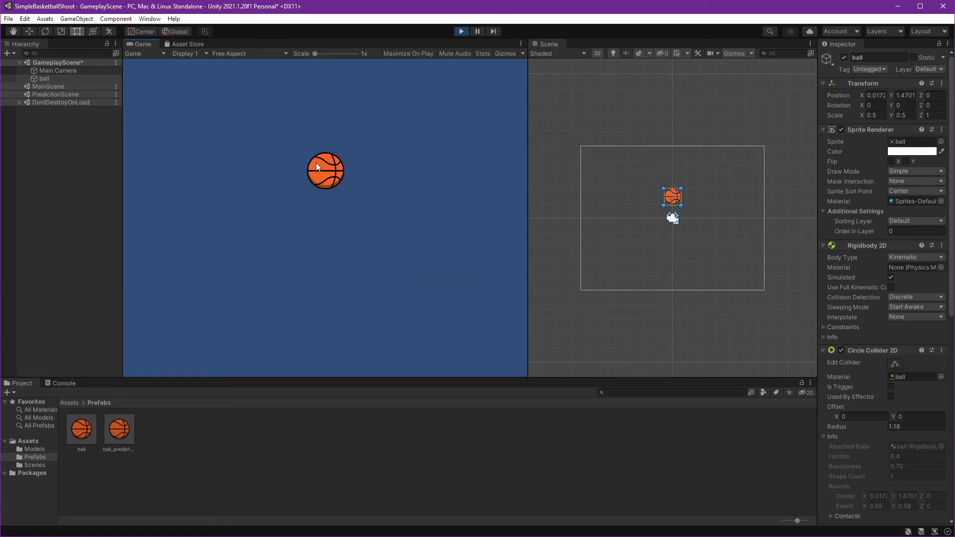